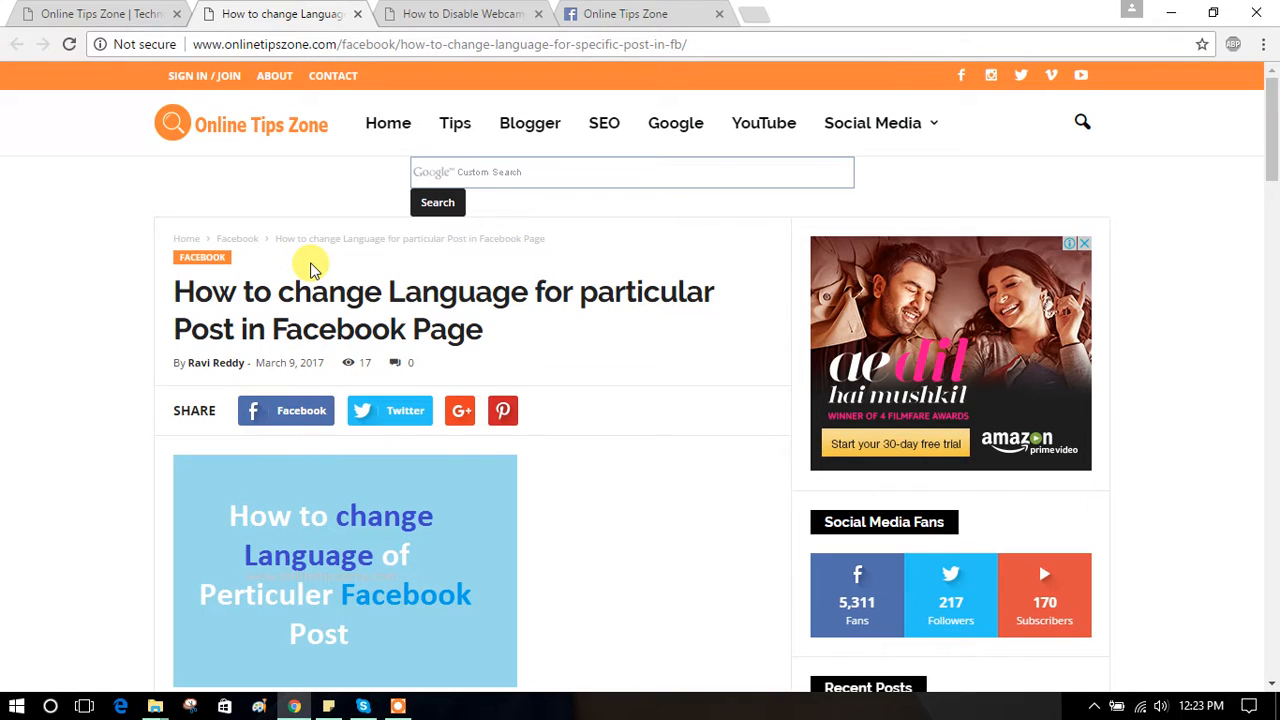
mouse_move(312, 282)
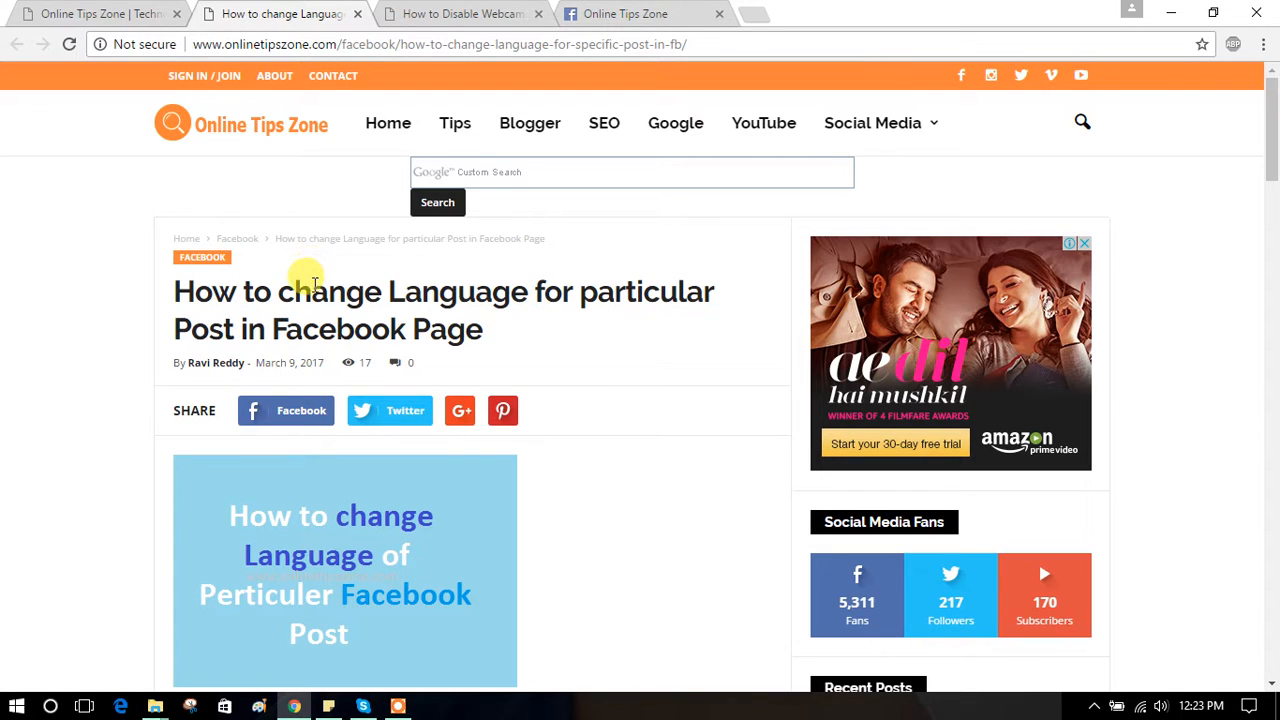
mouse_move(381, 329)
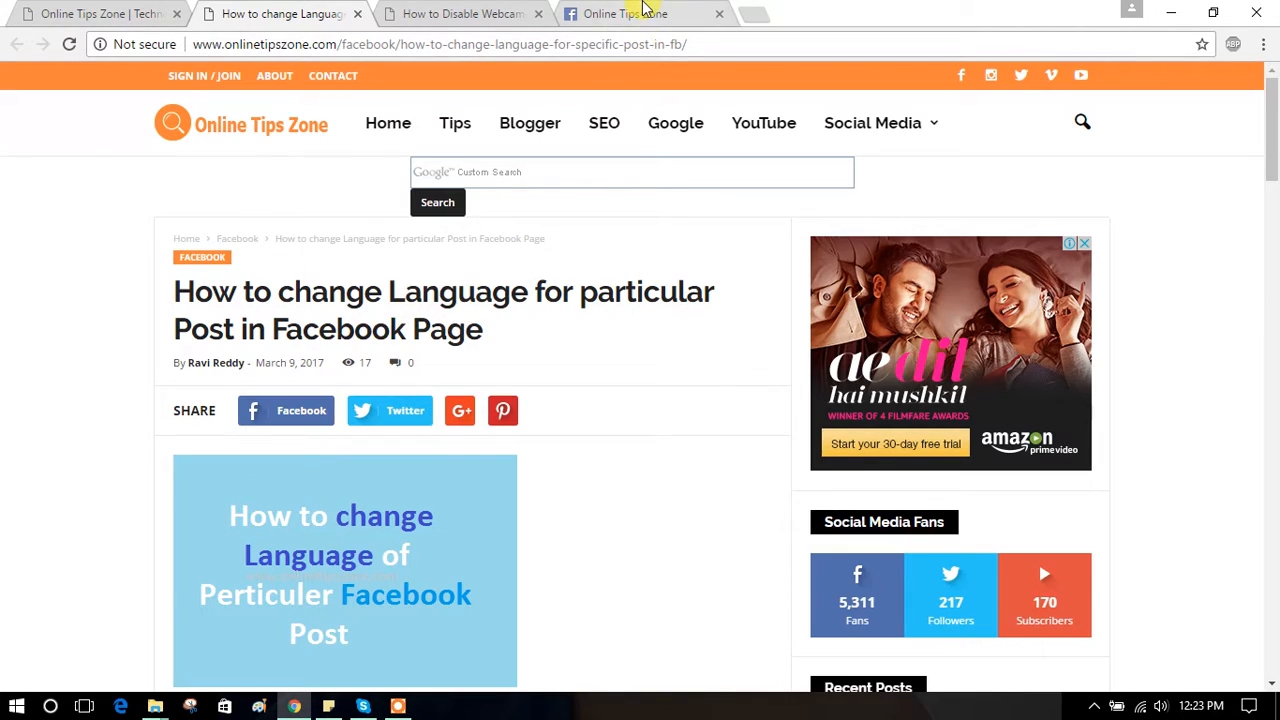
Switch to the Facebook tab showing the Online Tips Zone page's Tier 1 Tier 2 Link post draft.
click(625, 14)
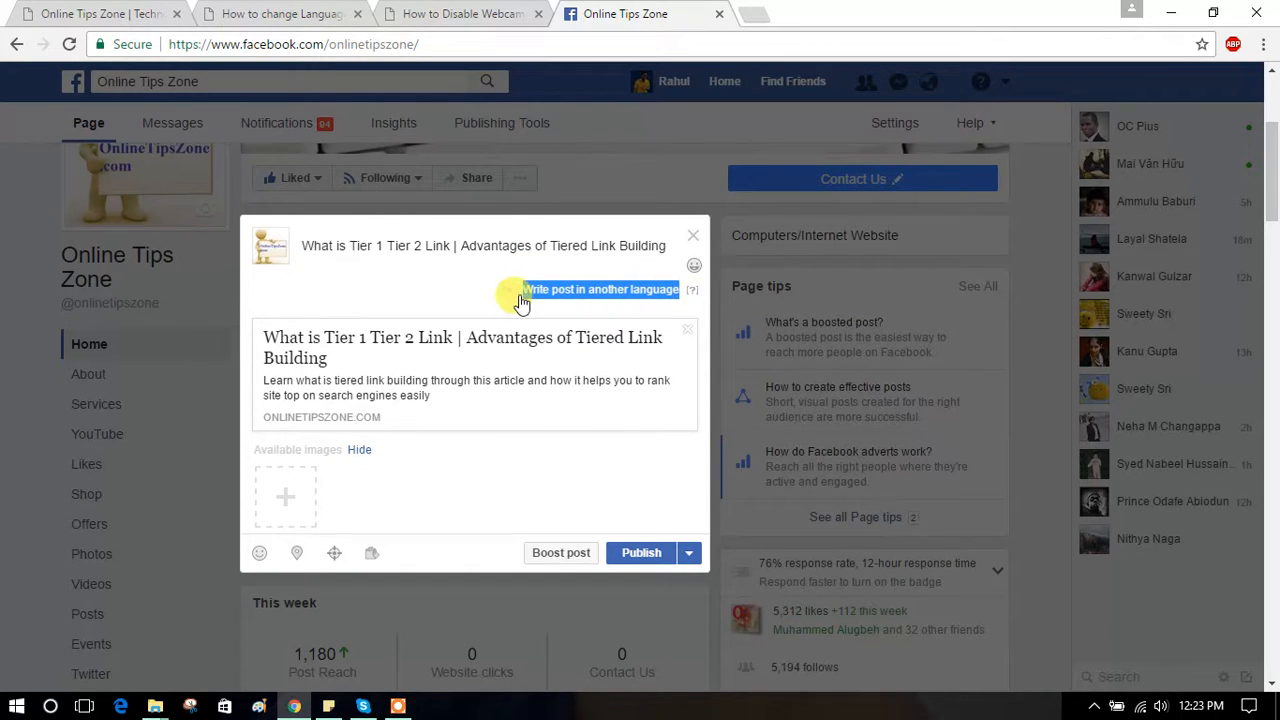
Add Hindi as a second post language by searching the language list.
click(600, 289)
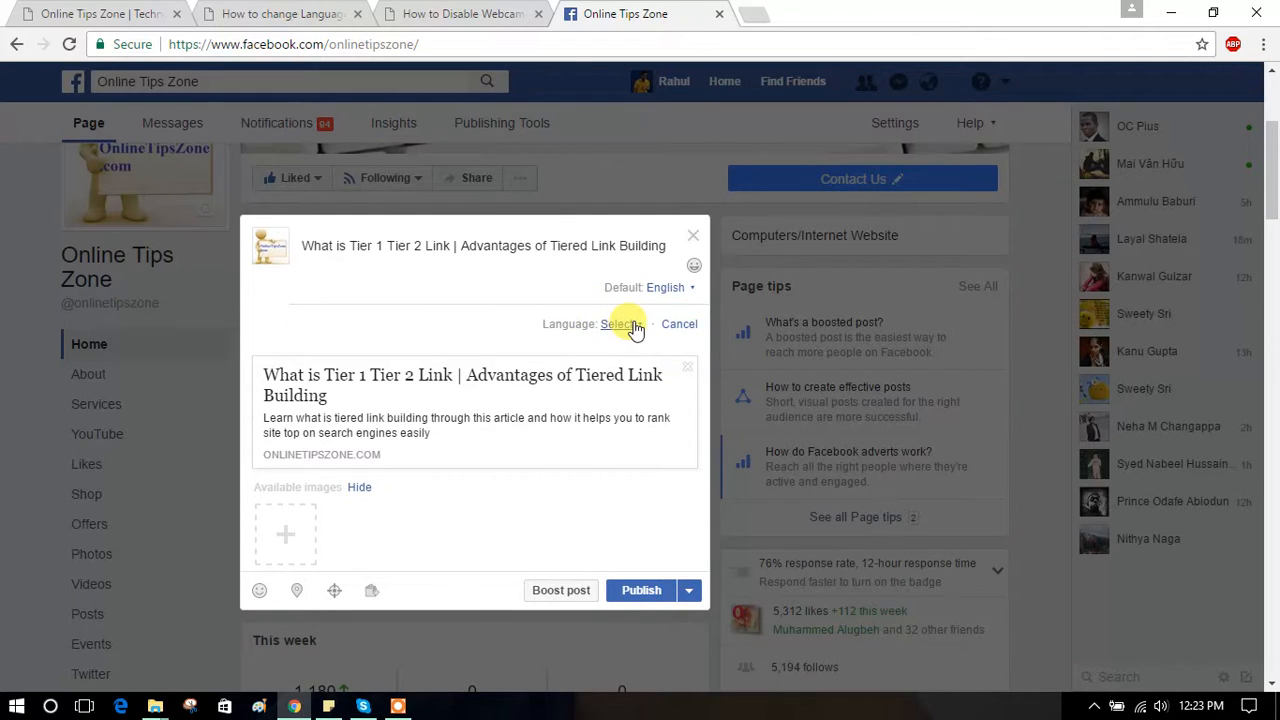
click(620, 323)
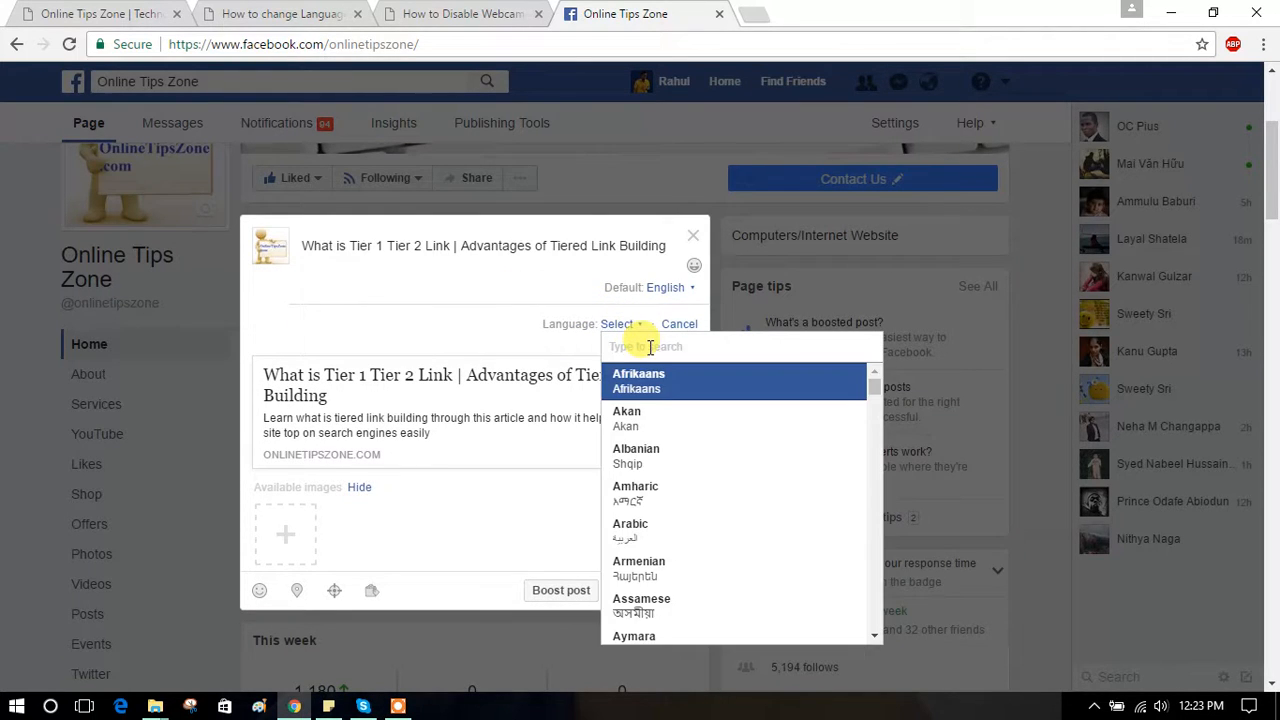
scroll(down, 3)
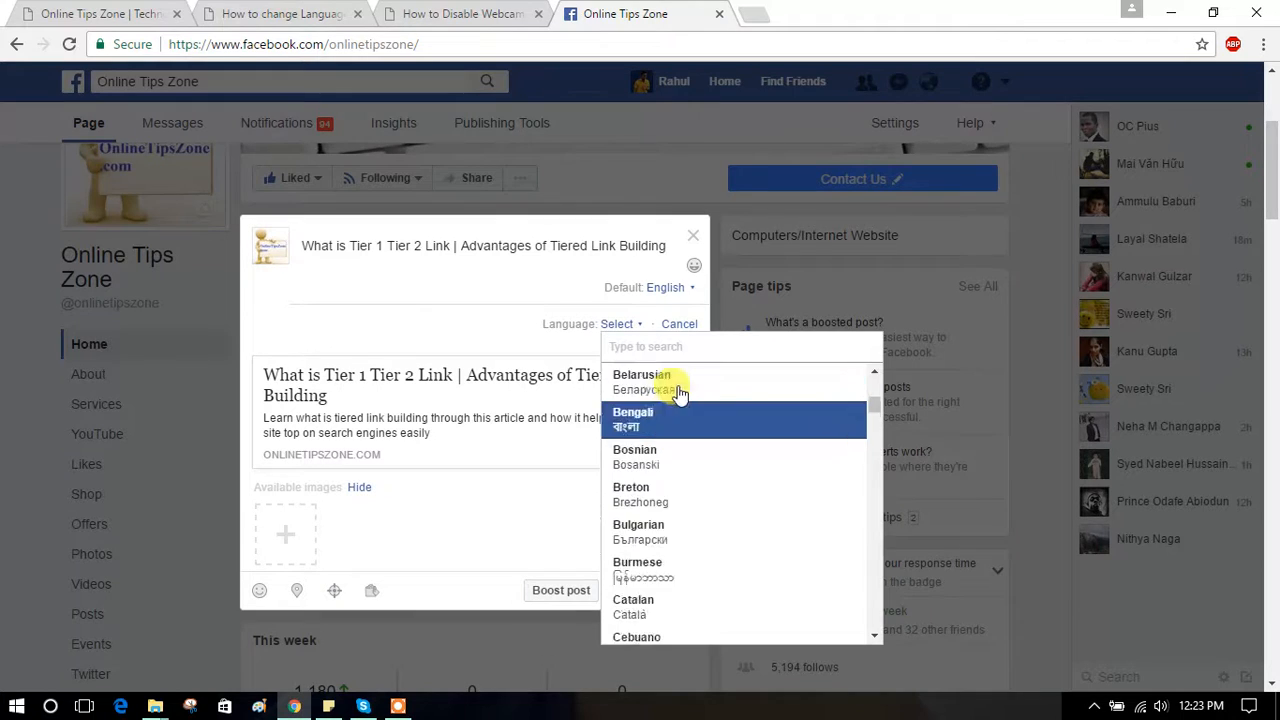
text(tel)
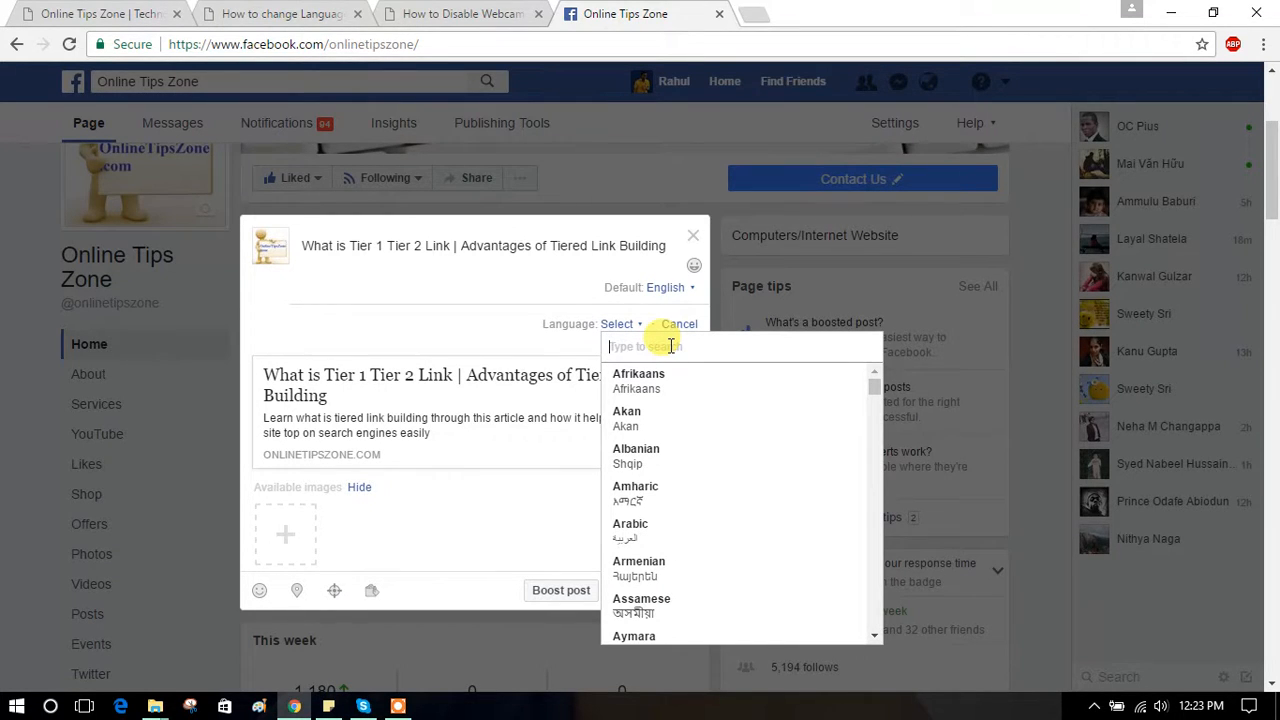
text(h)
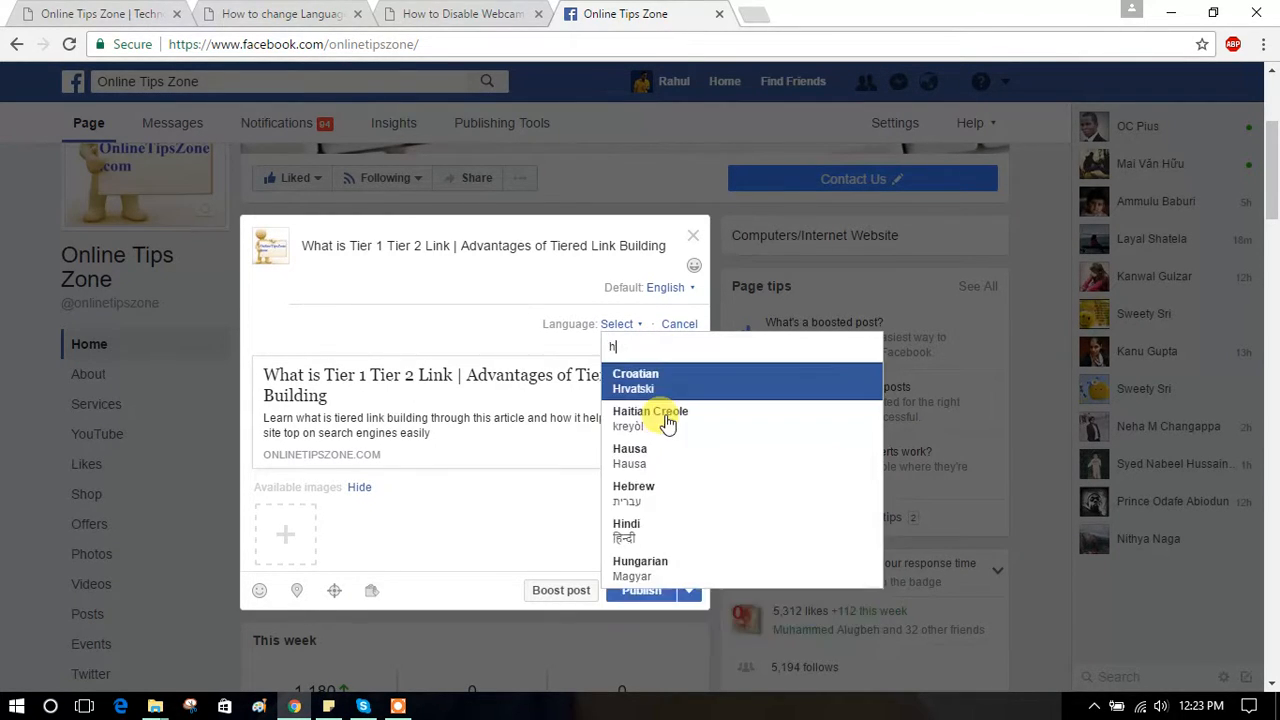
click(626, 523)
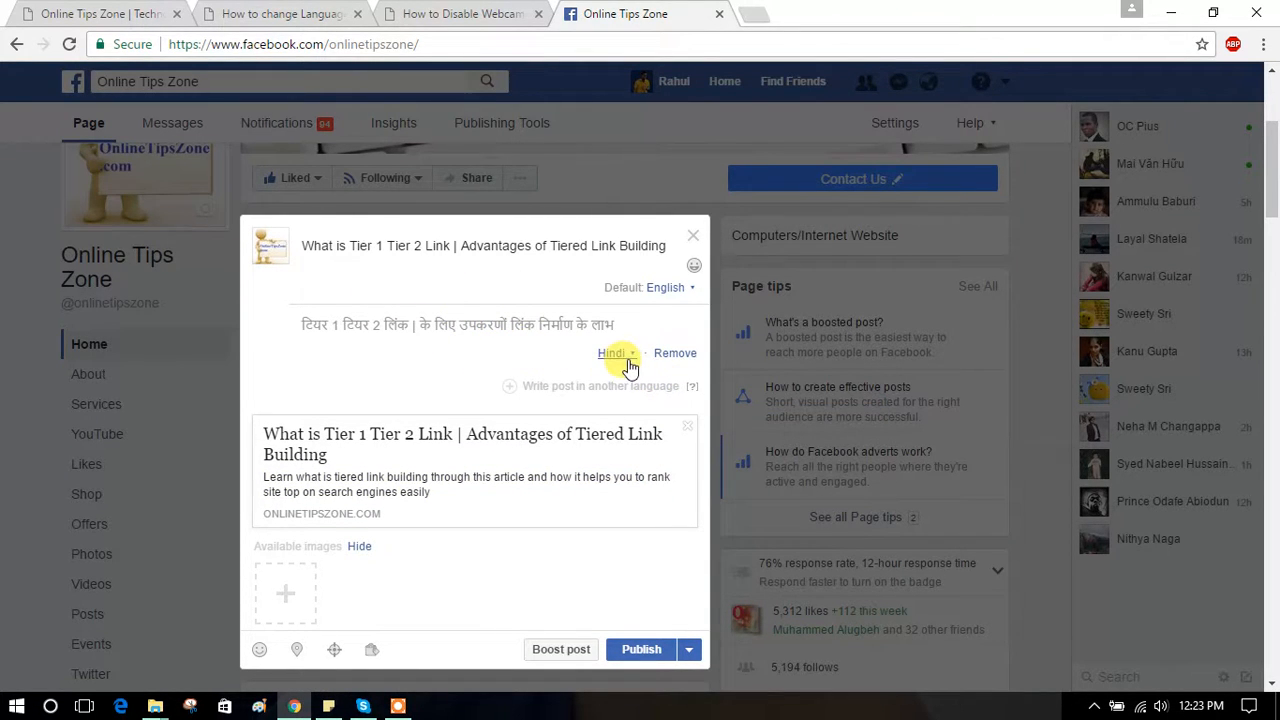
Add another language version of the post and open the language list for Akan.
click(600, 385)
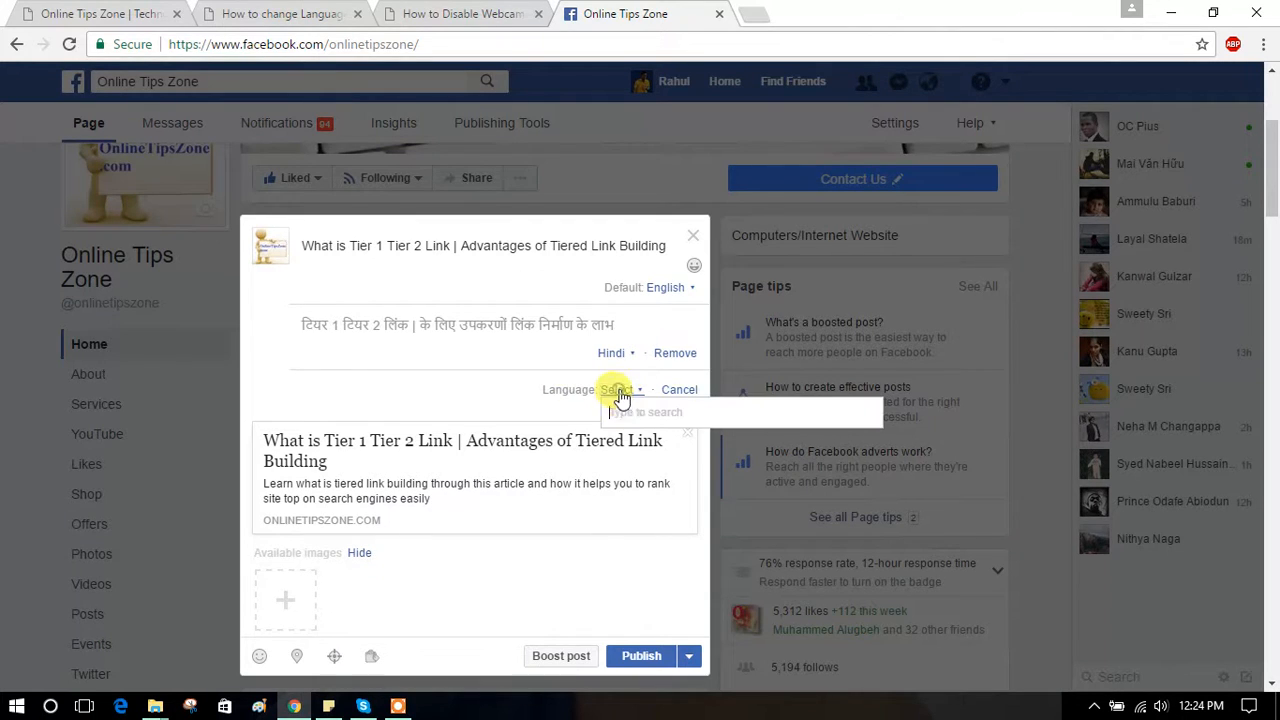
click(650, 412)
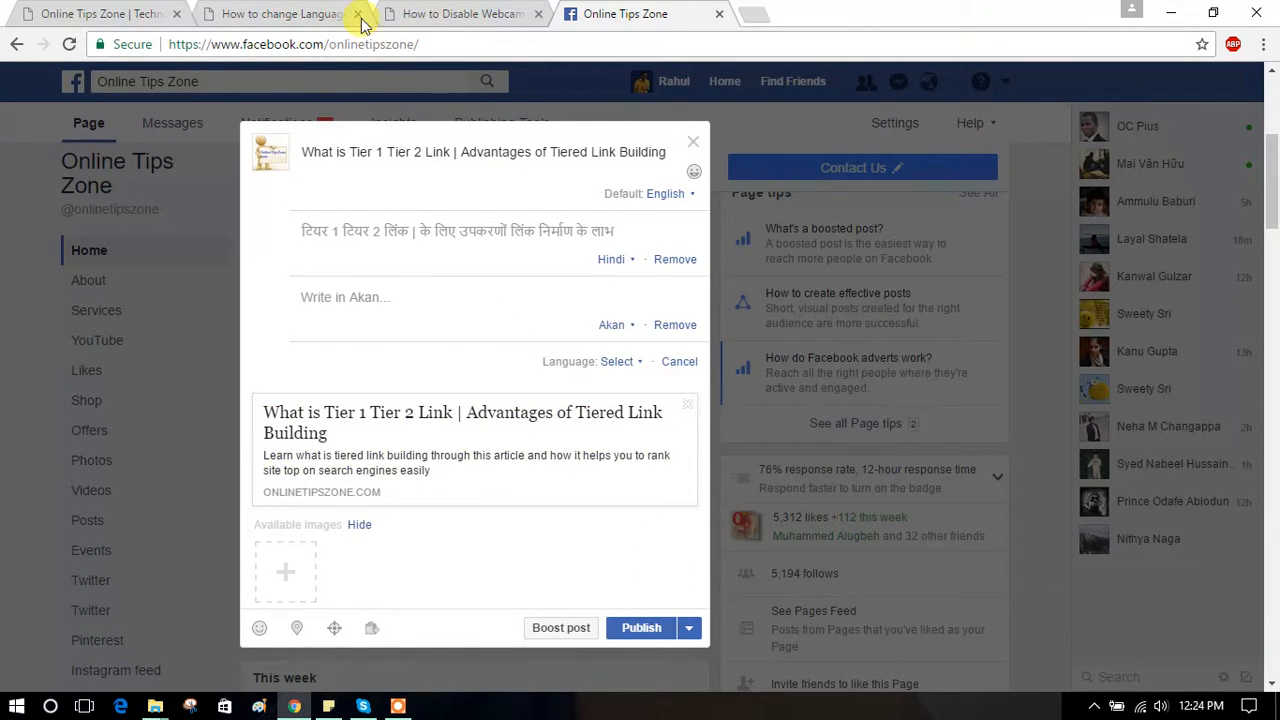
click(280, 14)
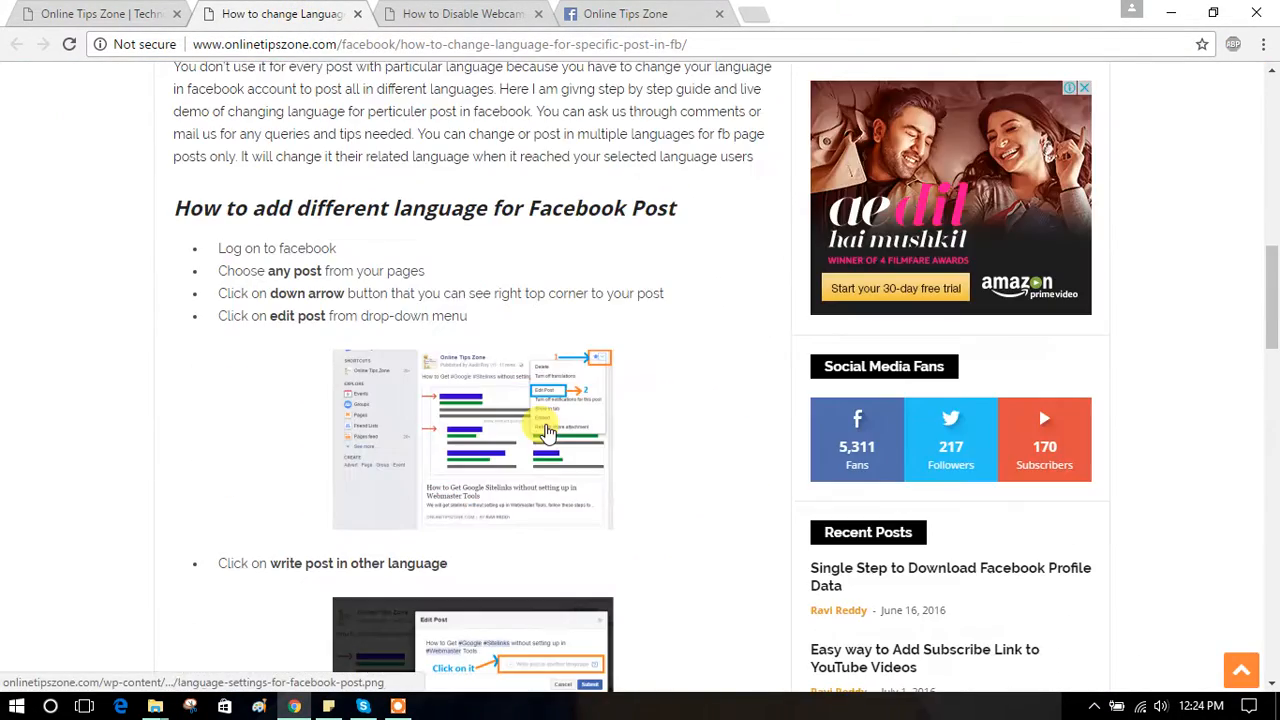
scroll(down, 3)
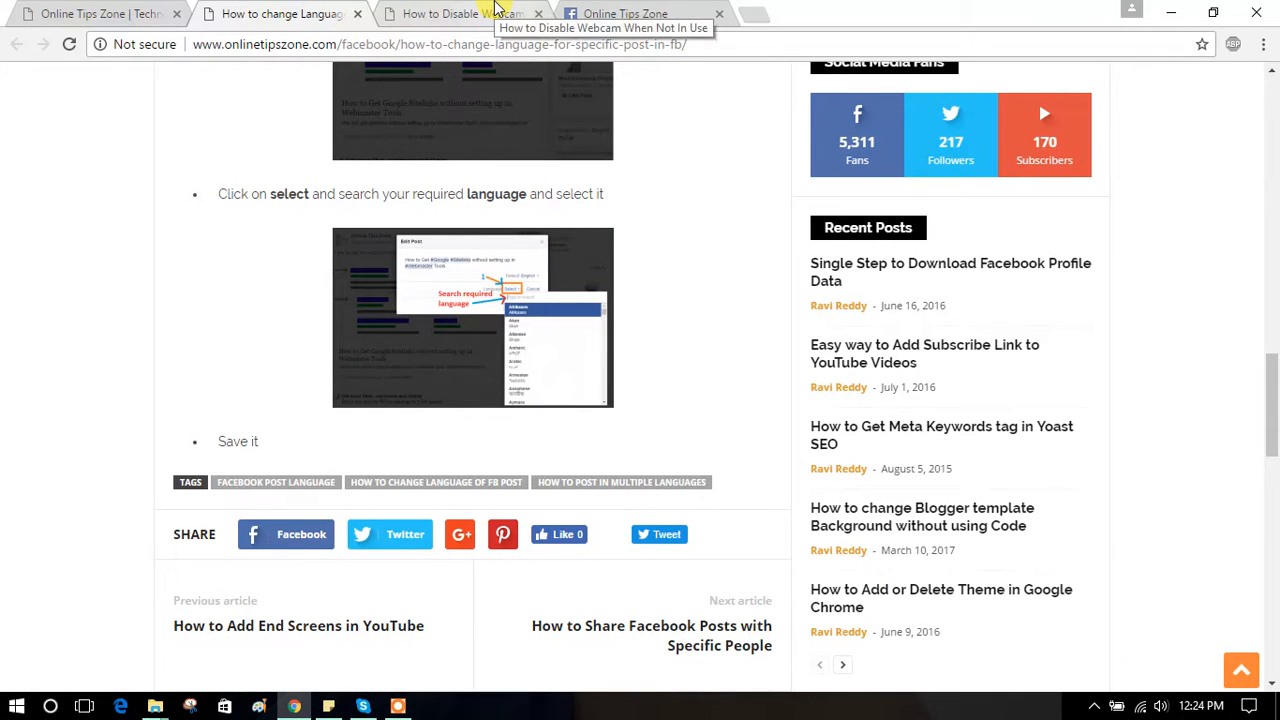
click(440, 14)
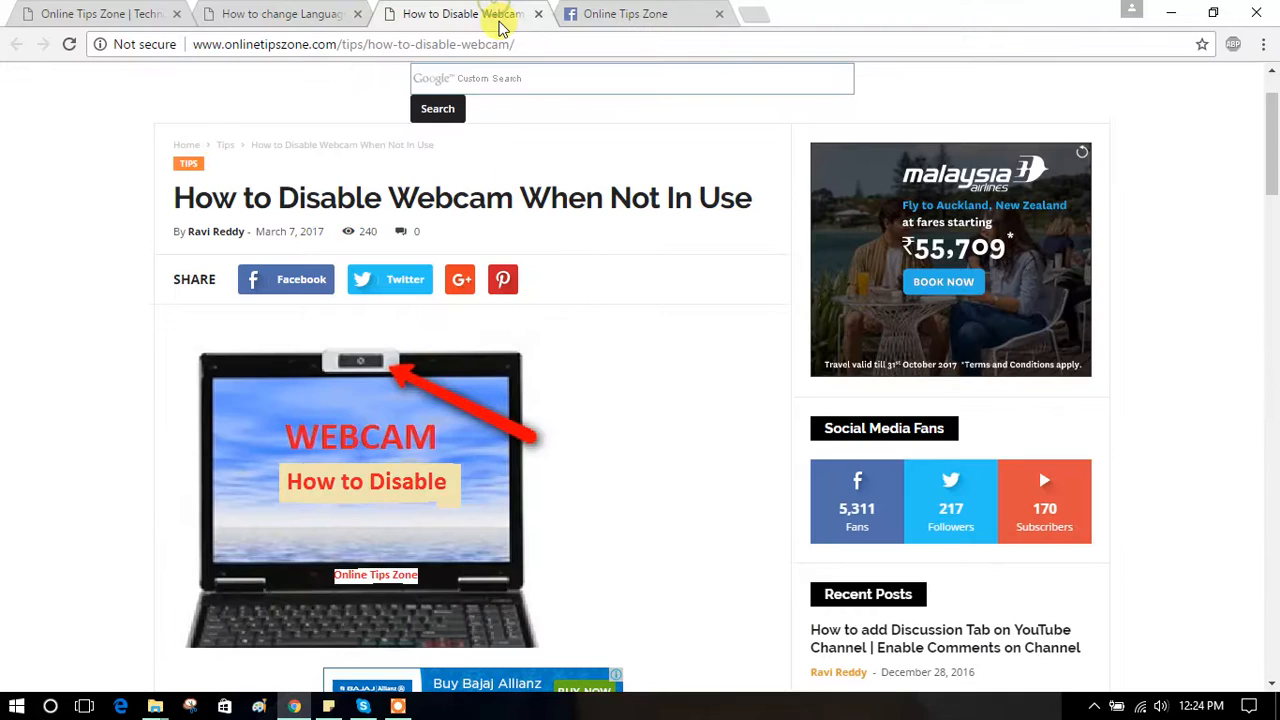
click(625, 14)
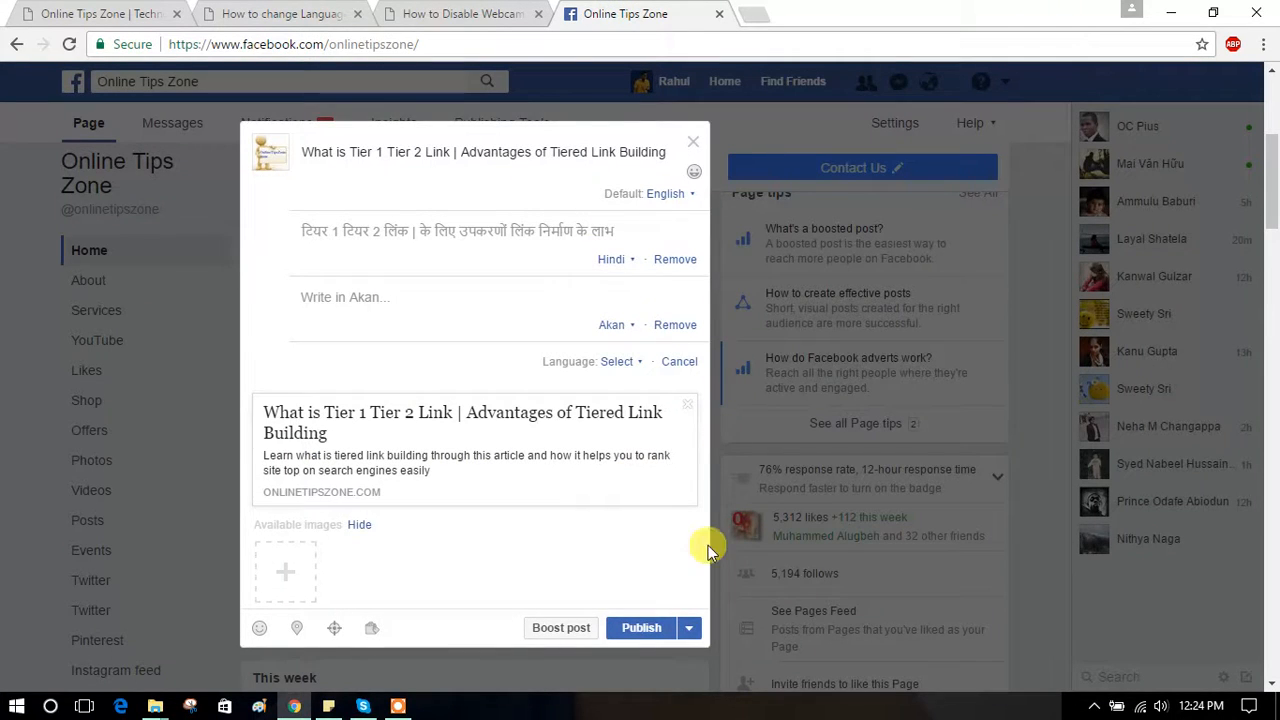